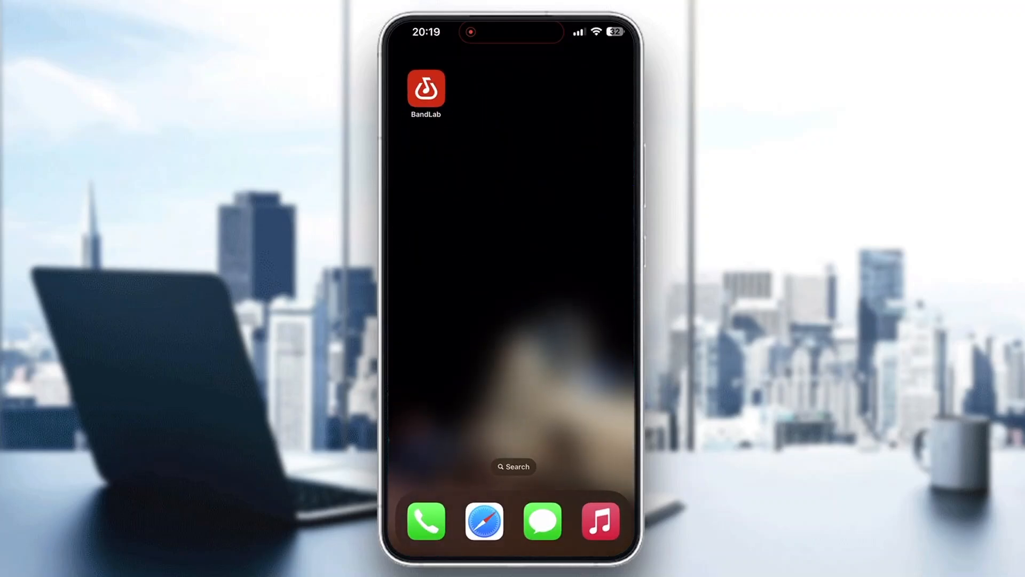
# Launch BandLab from the iPhone home screen and let the Create page load.
pyautogui.click(425, 89)
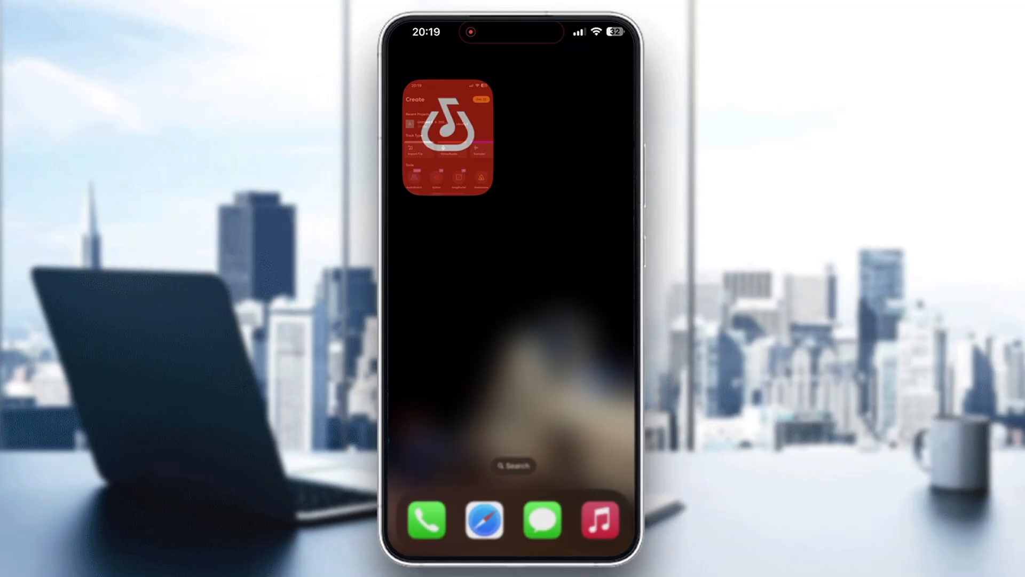
pyautogui.click(446, 137)
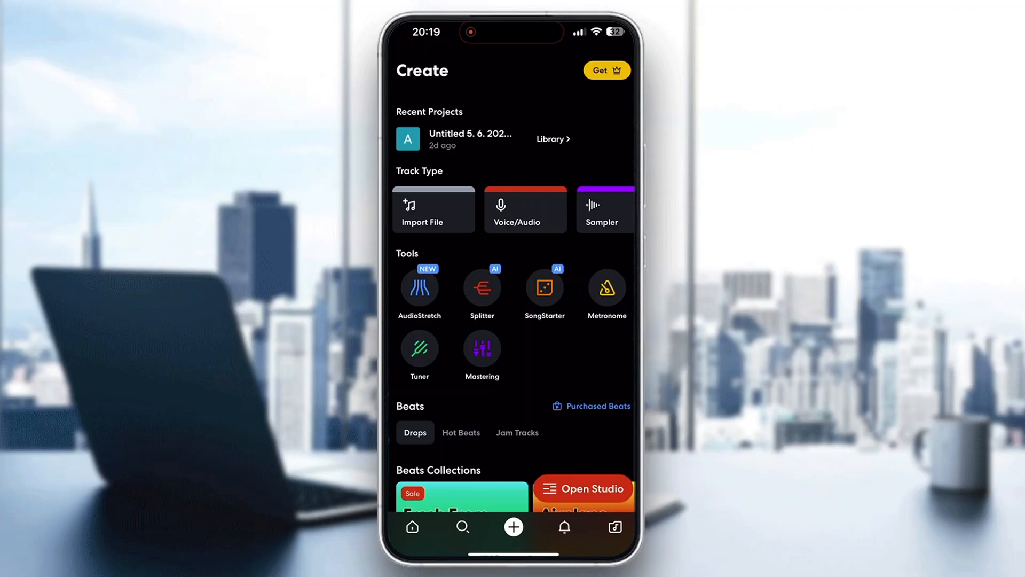
# Browse the Home feed, return to Create, and start a Voice/Audio track project.
pyautogui.click(412, 526)
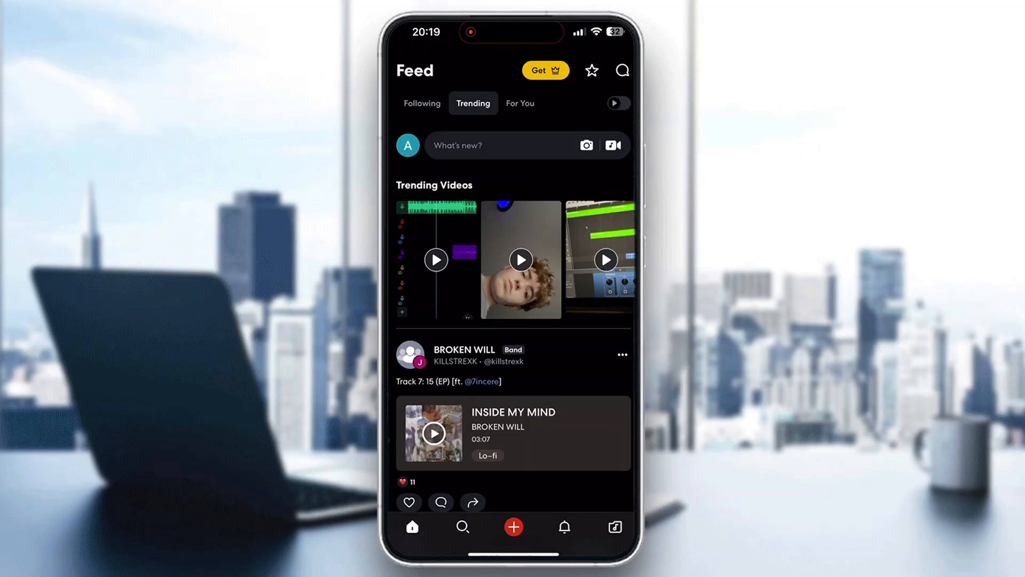
pyautogui.scroll(-3)
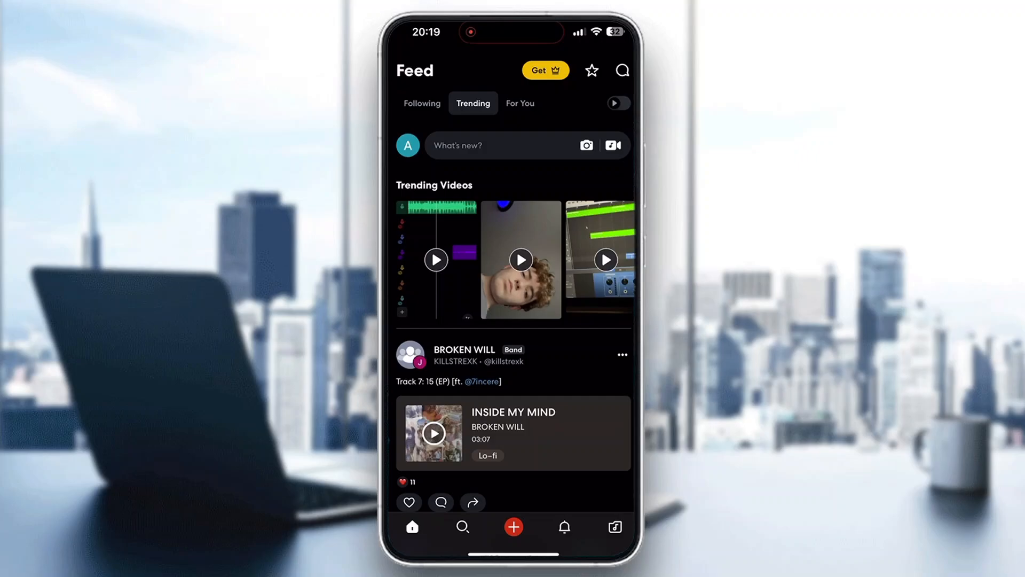
pyautogui.click(514, 527)
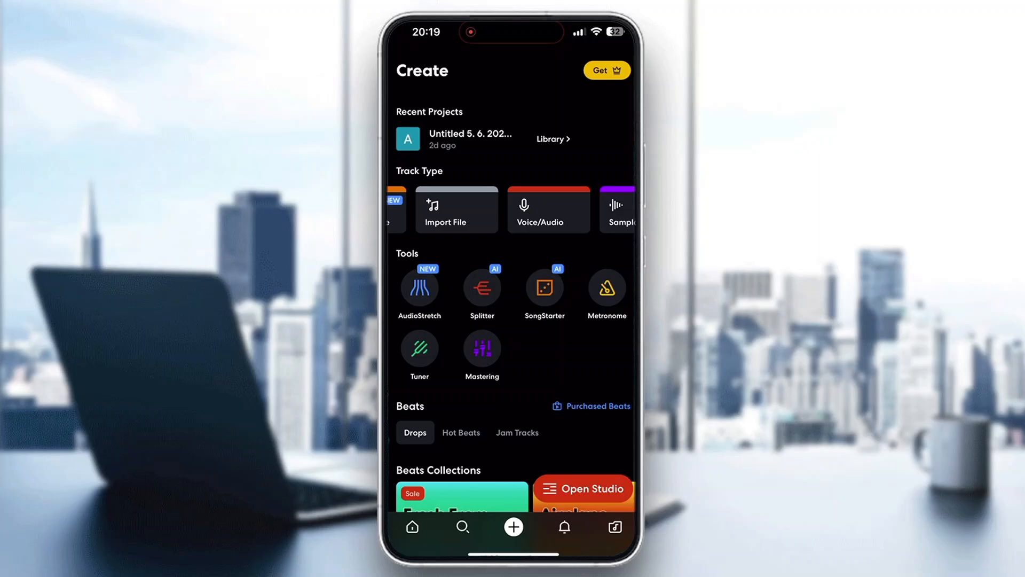
pyautogui.click(548, 209)
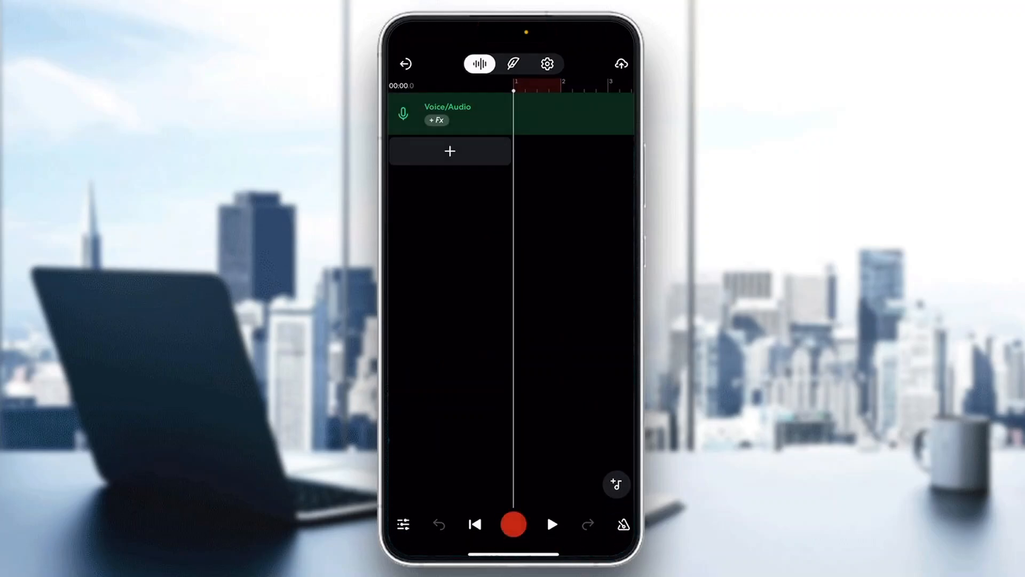
# Open the Voice/Audio track's recording panel showing Fx, AutoPitch and headphone options.
pyautogui.click(447, 112)
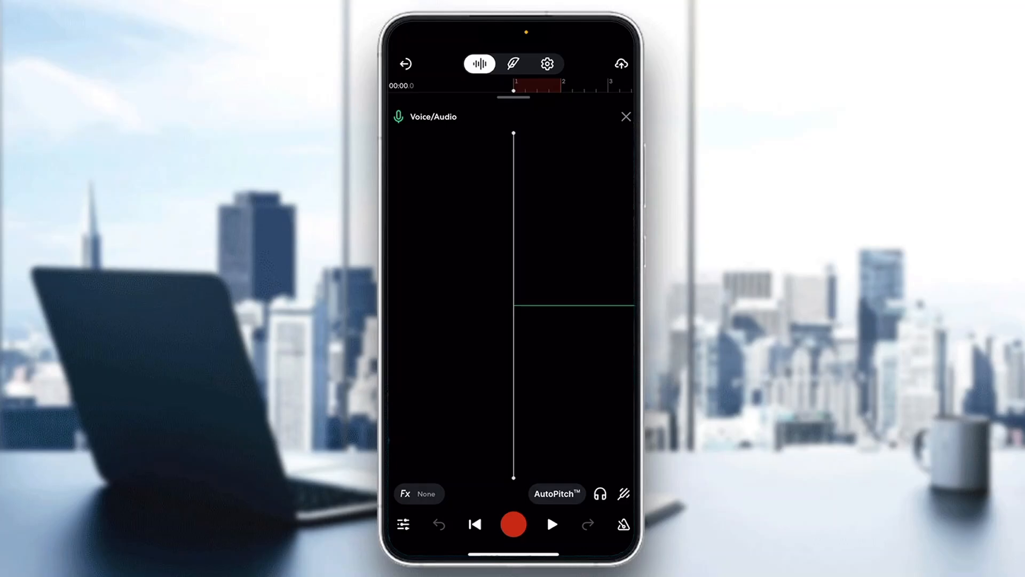
# Try headphone monitoring, read its notice, then exit the studio to Create.
pyautogui.click(599, 493)
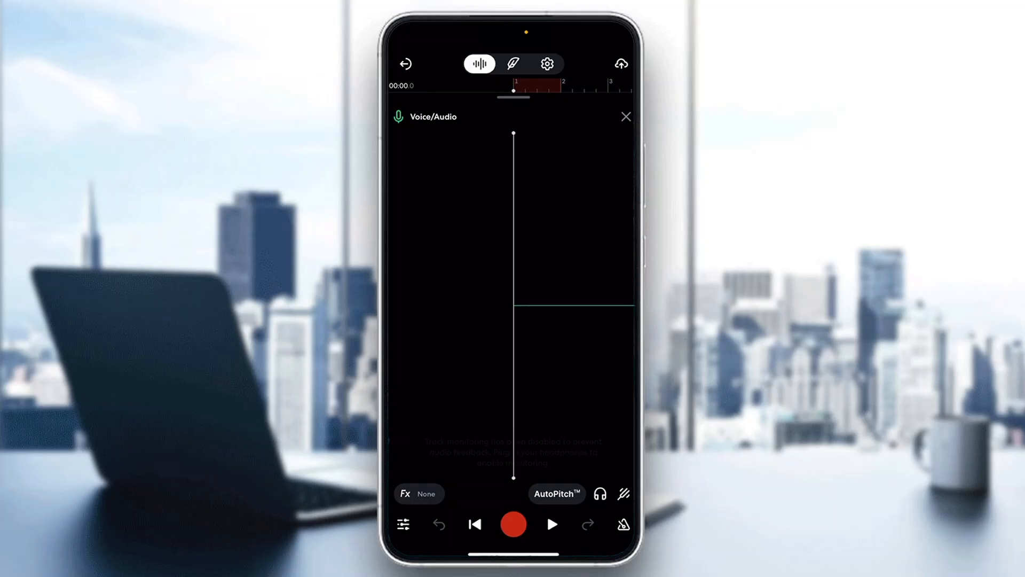
pyautogui.click(625, 116)
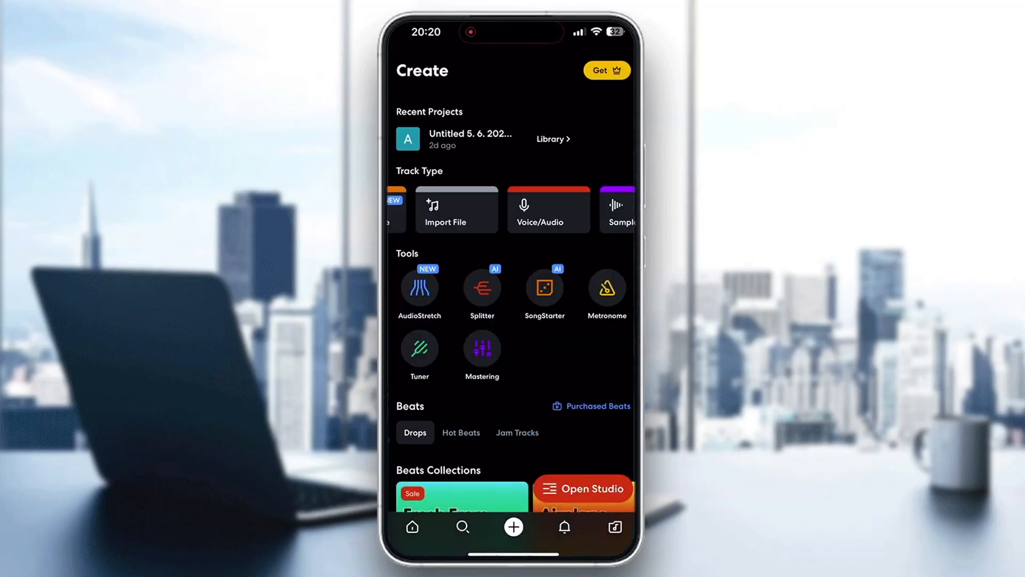